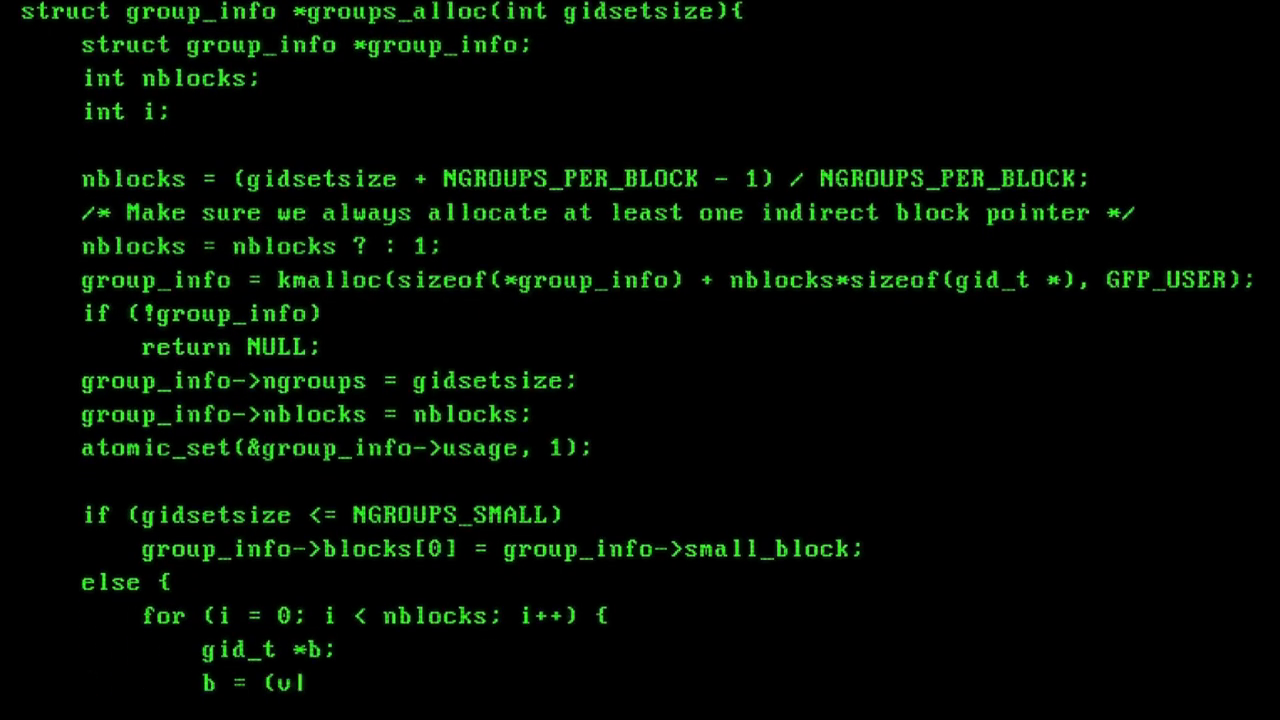
pyautogui.scroll(-3)
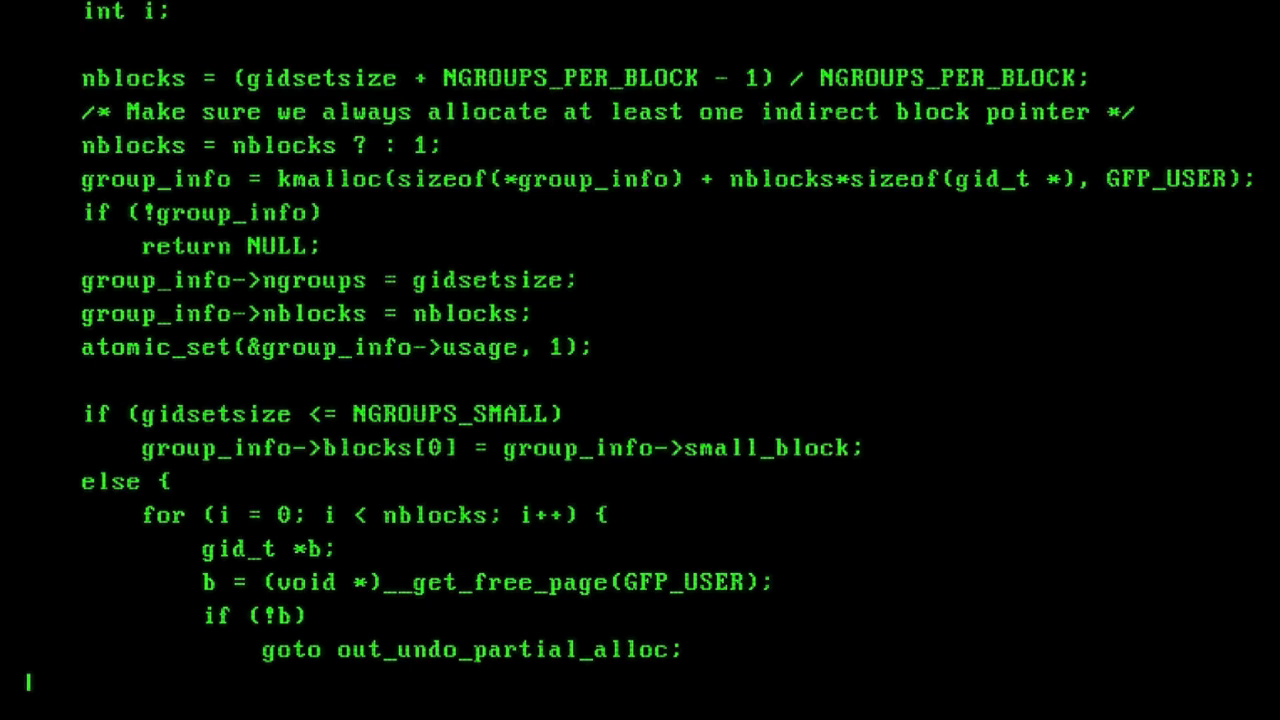
pyautogui.scroll(-3)
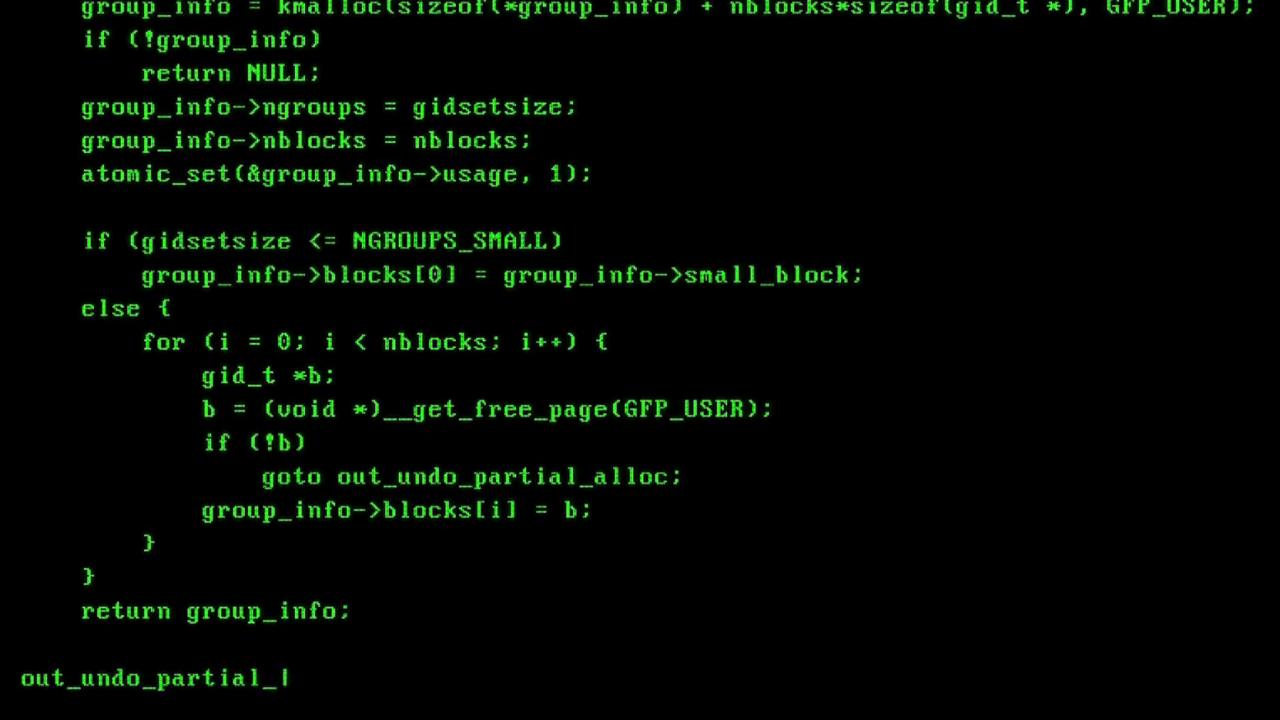
pyautogui.scroll(-3)
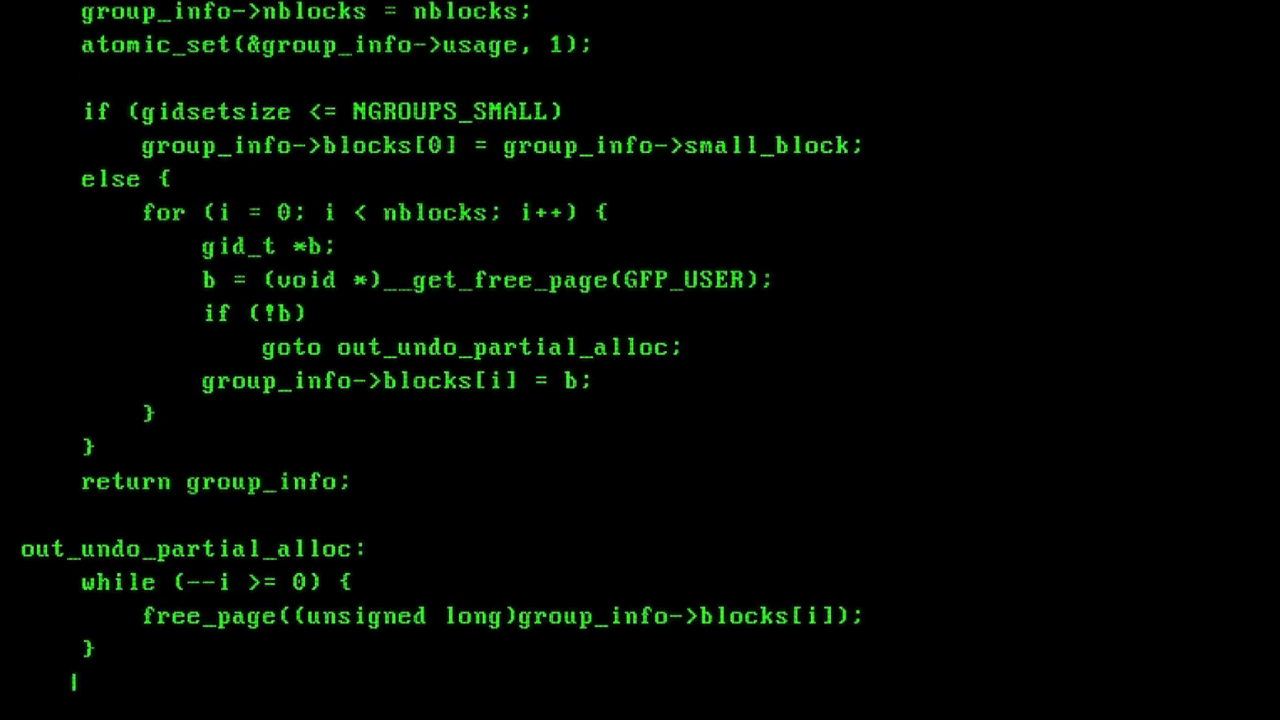
pyautogui.scroll(-3)
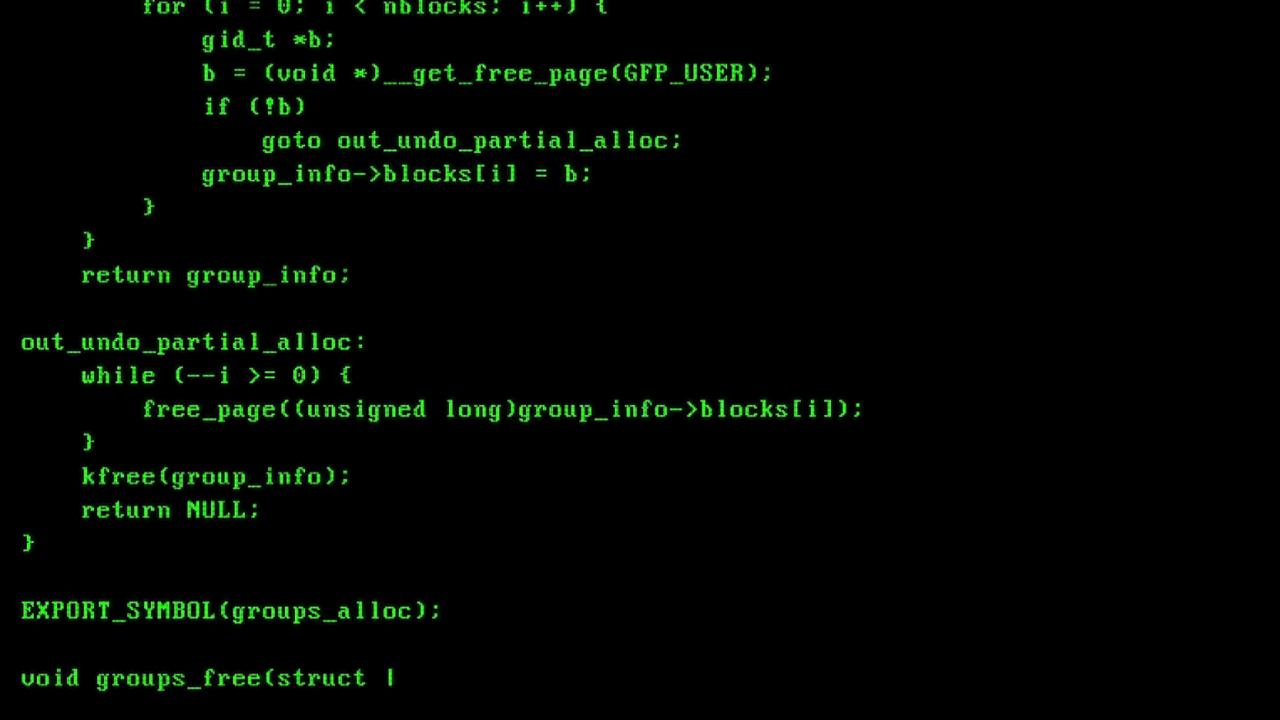
pyautogui.scroll(-3)
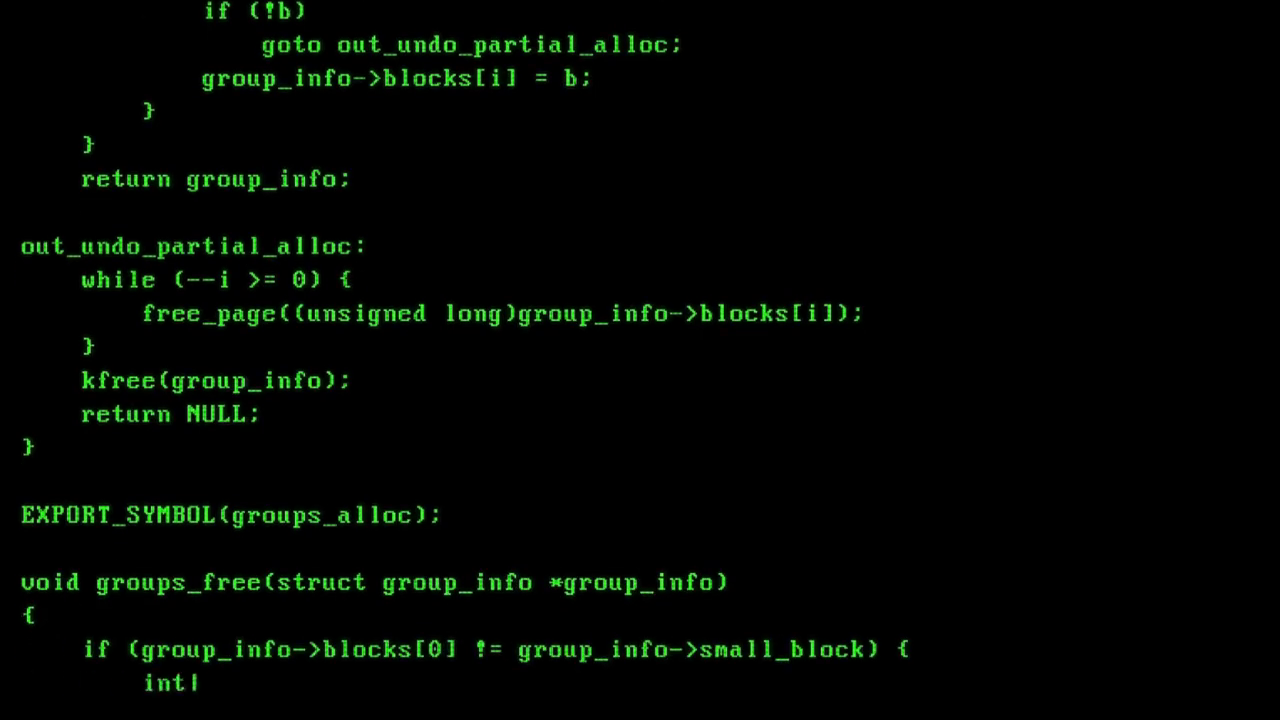
pyautogui.scroll(-3)
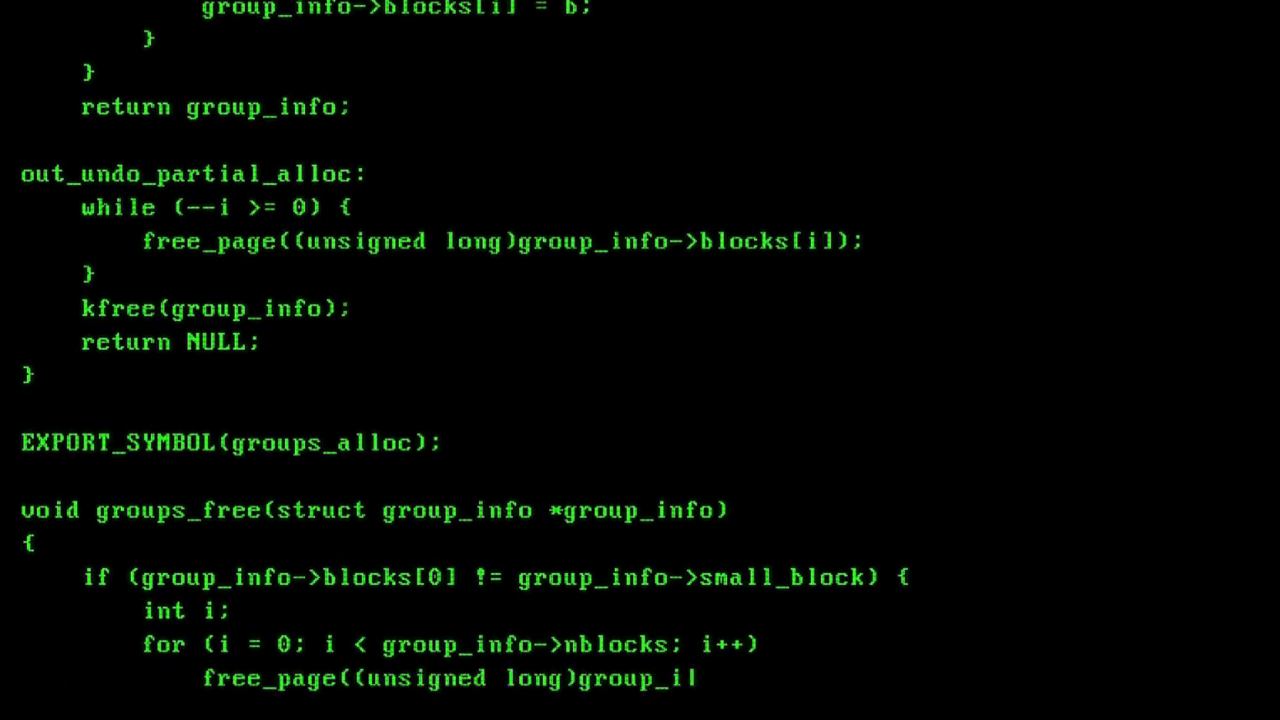
pyautogui.scroll(-3)
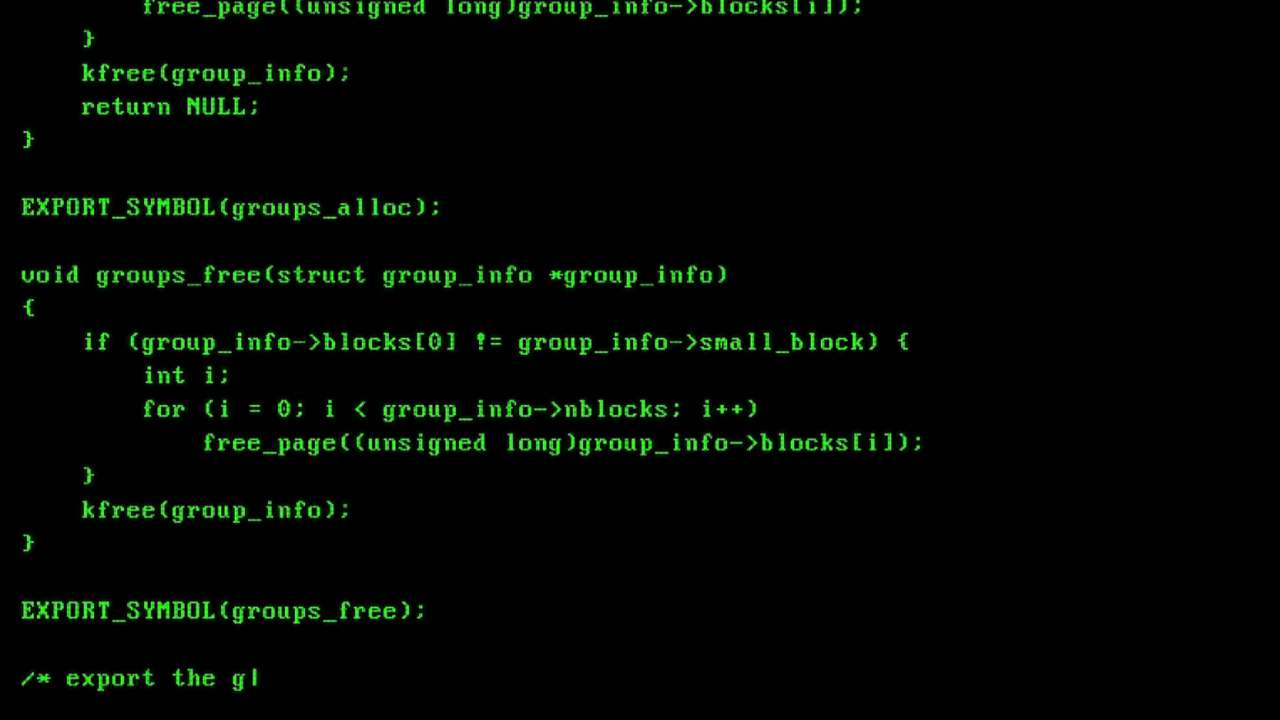